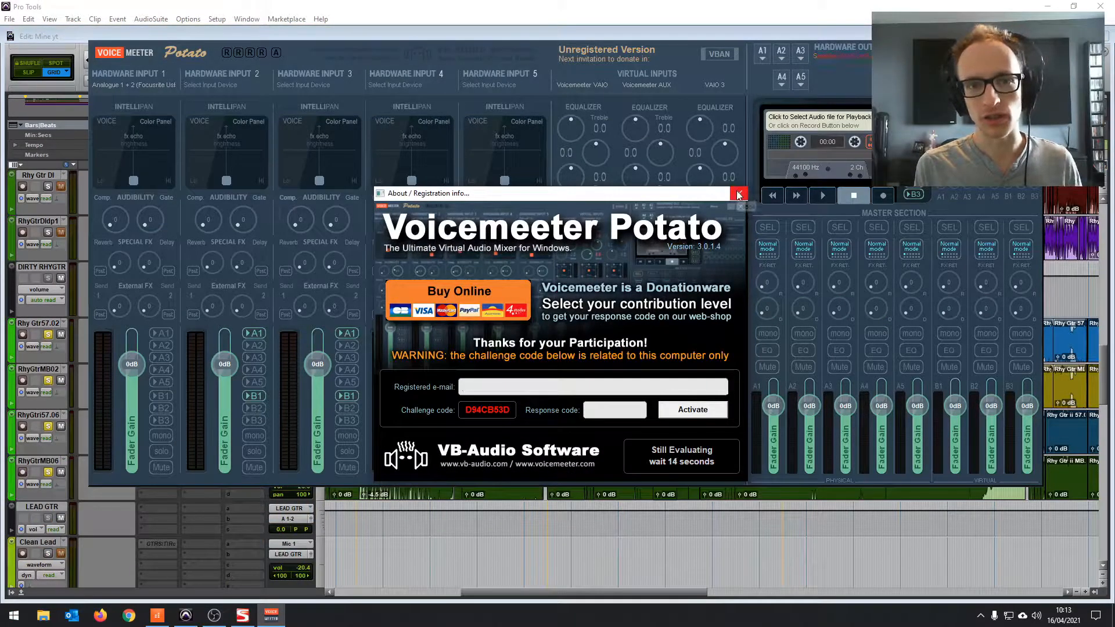
{"action": "mouse_move", "coordinate": [738, 194]}
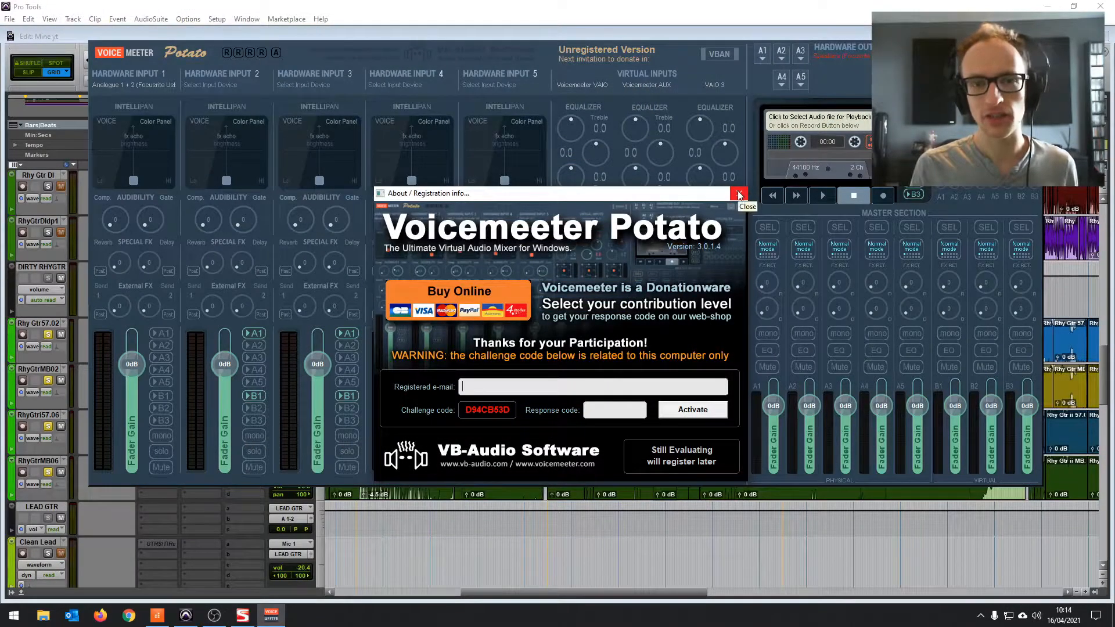
- Dismiss the registration notice and route SPDIF Output 1 from DAW 1 and SPDIF Output 2 from DAW 2
{"action": "left_click", "coordinate": [738, 194]}
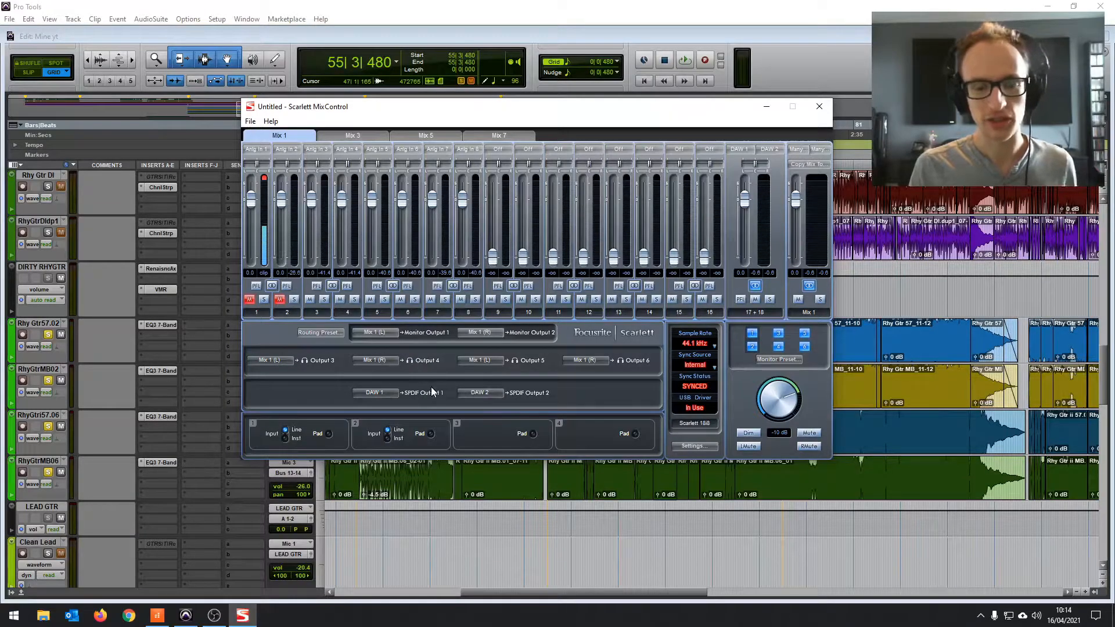
{"action": "mouse_move", "coordinate": [416, 399]}
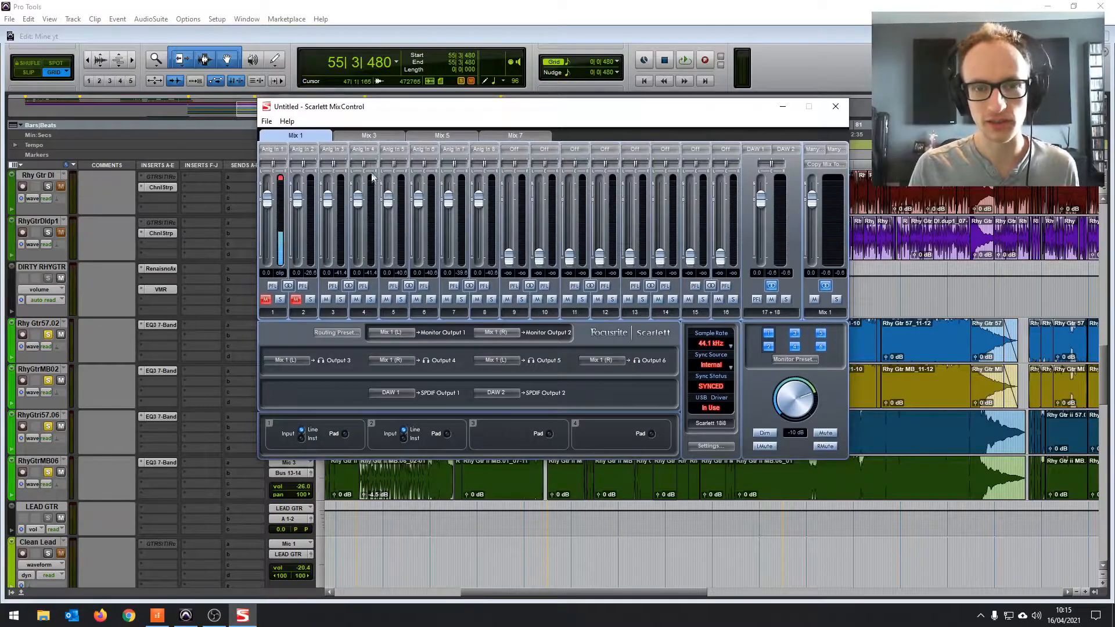
{"action": "mouse_move", "coordinate": [446, 399]}
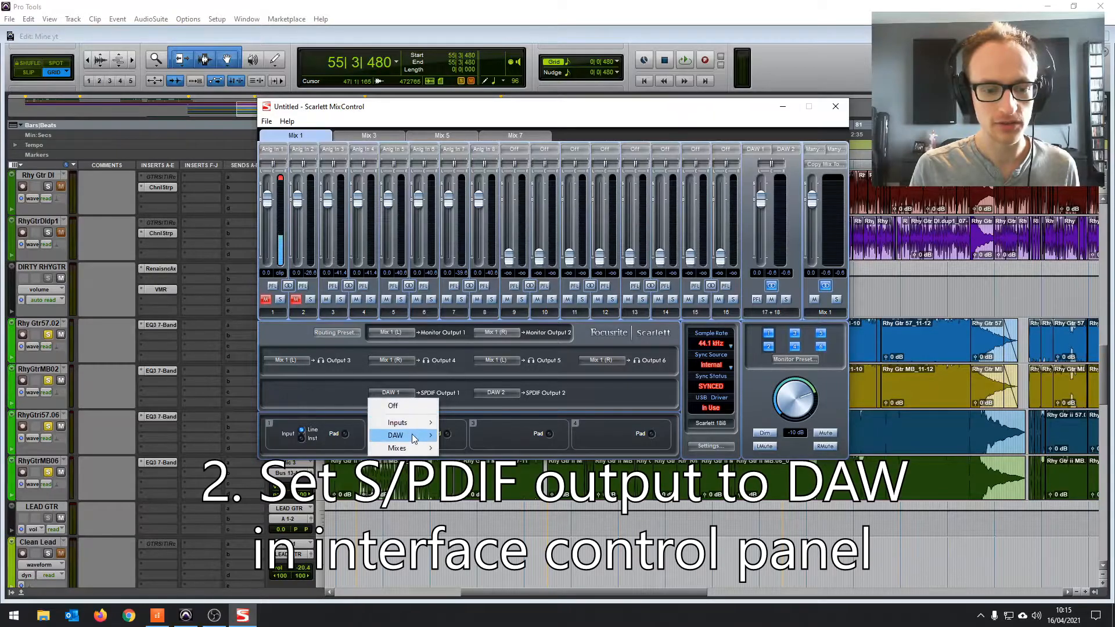
{"action": "left_click", "coordinate": [395, 434]}
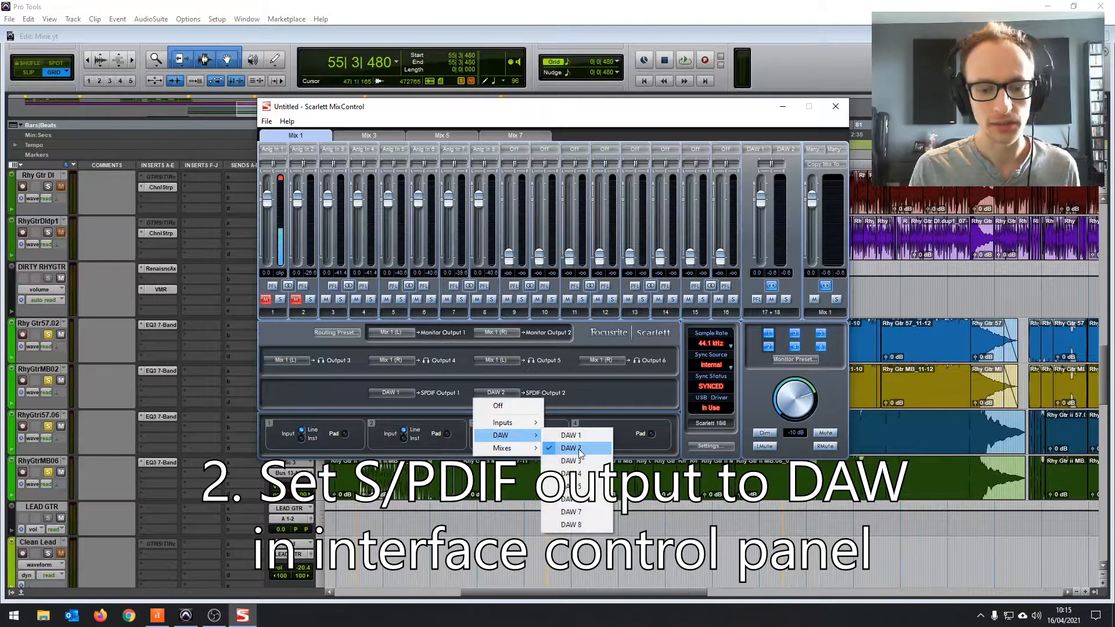
{"action": "left_click", "coordinate": [569, 447]}
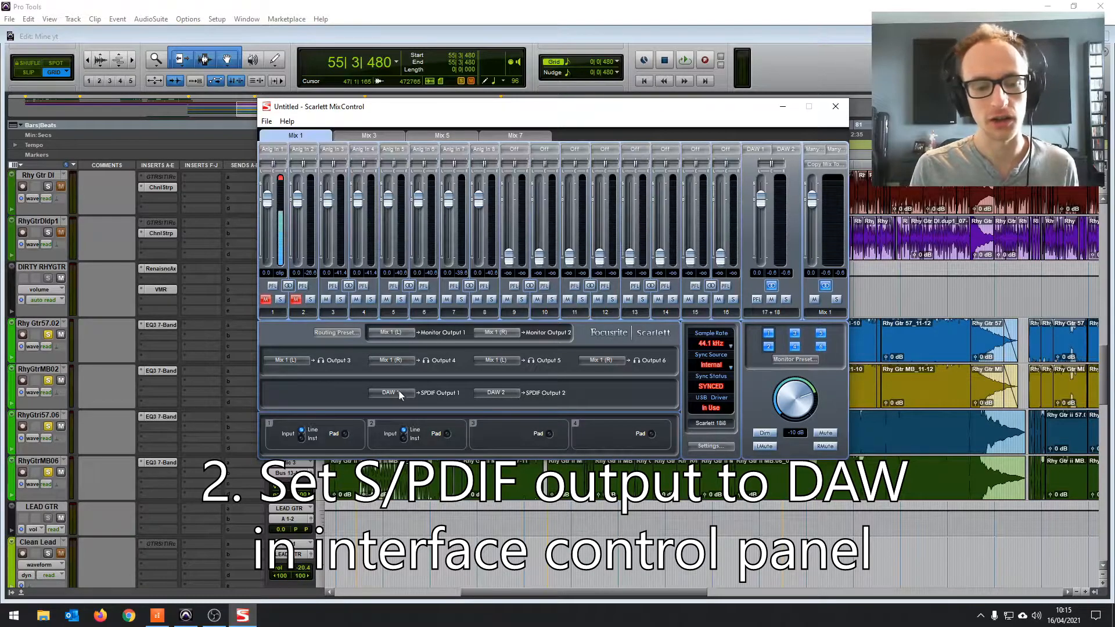
{"action": "left_click", "coordinate": [388, 392]}
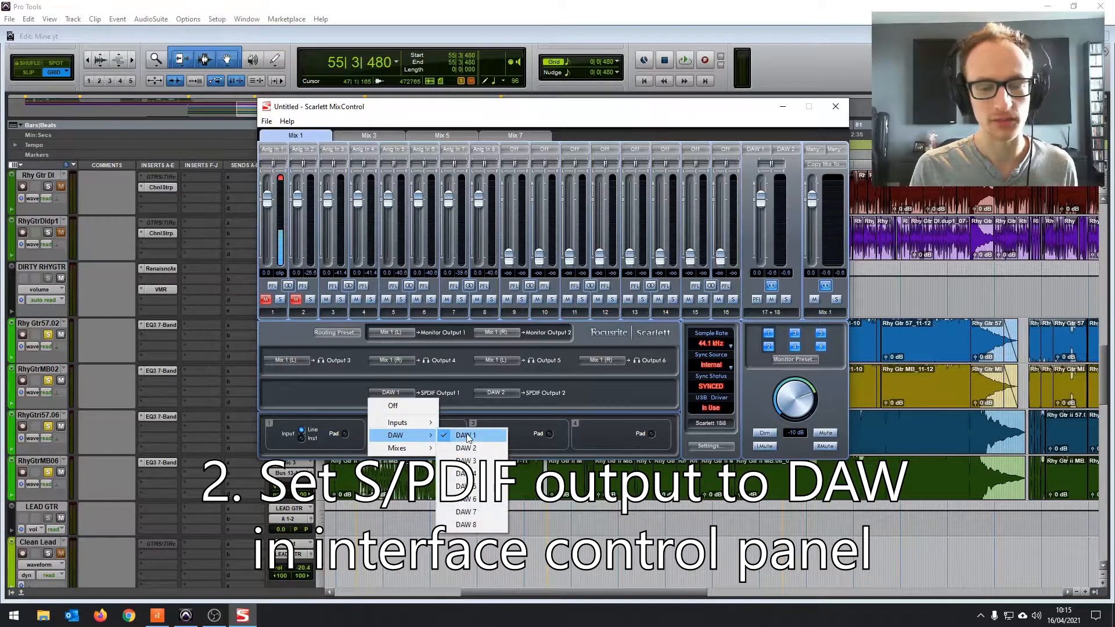
{"action": "left_click", "coordinate": [466, 435]}
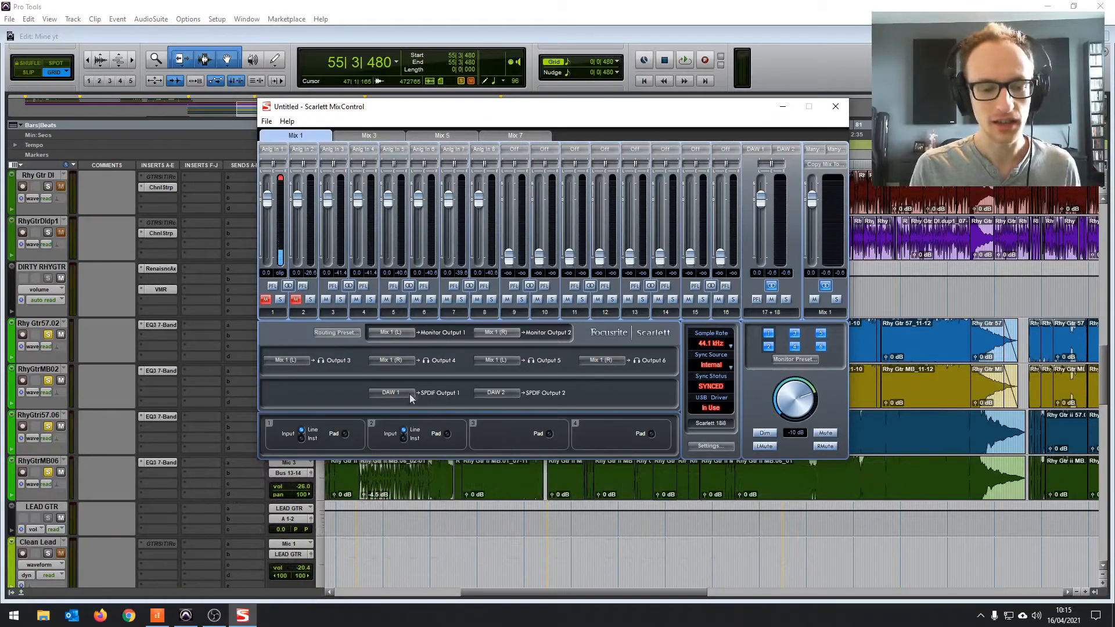
{"action": "mouse_move", "coordinate": [519, 402]}
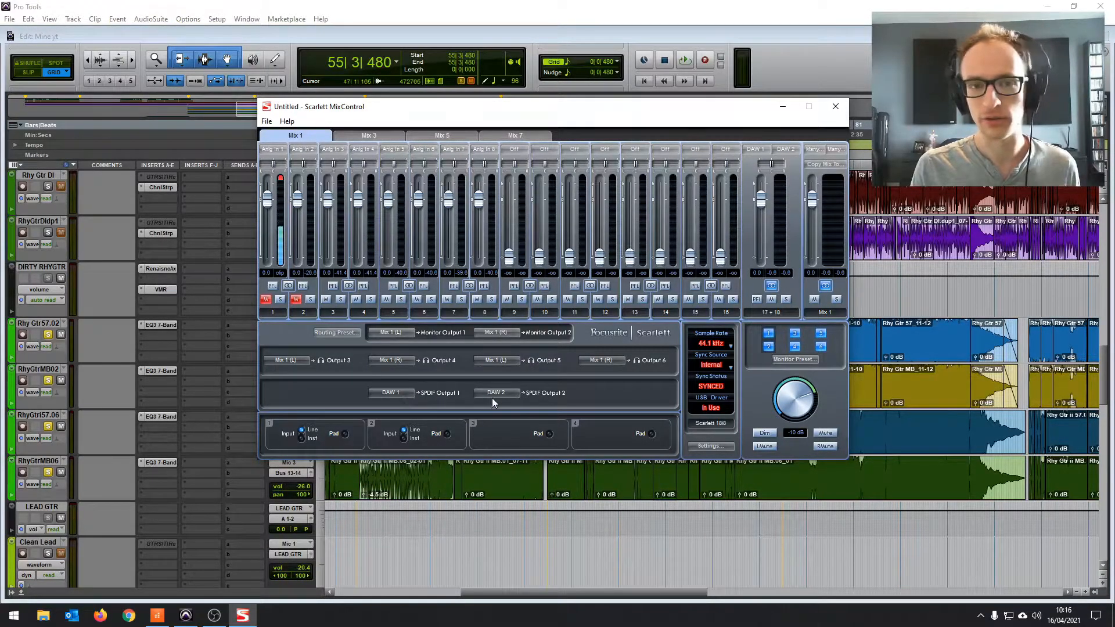
- Switch to the Cakewalk project so Track 1 can take the Focusrite S/PDIF left input
{"action": "left_click", "coordinate": [835, 106]}
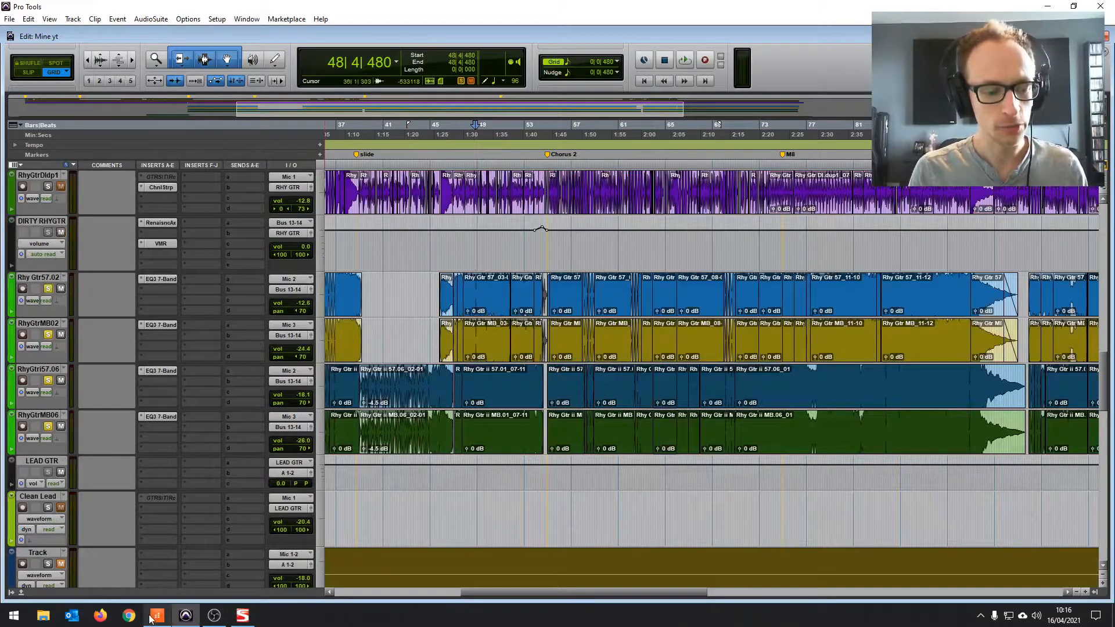
{"action": "left_click", "coordinate": [156, 615]}
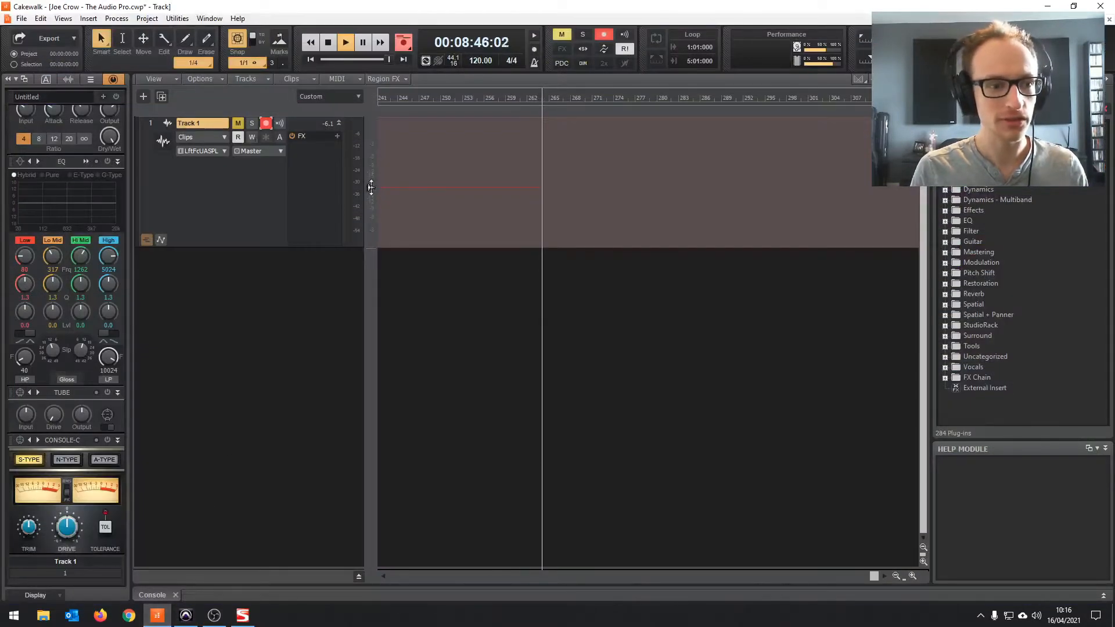
{"action": "mouse_move", "coordinate": [202, 150]}
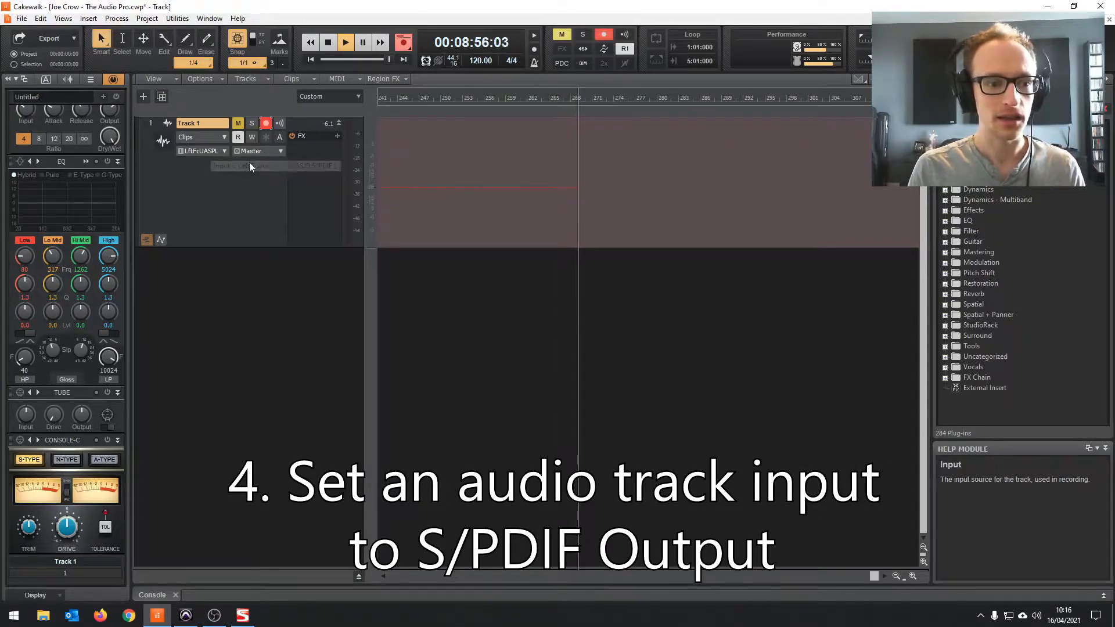
{"action": "mouse_move", "coordinate": [202, 151]}
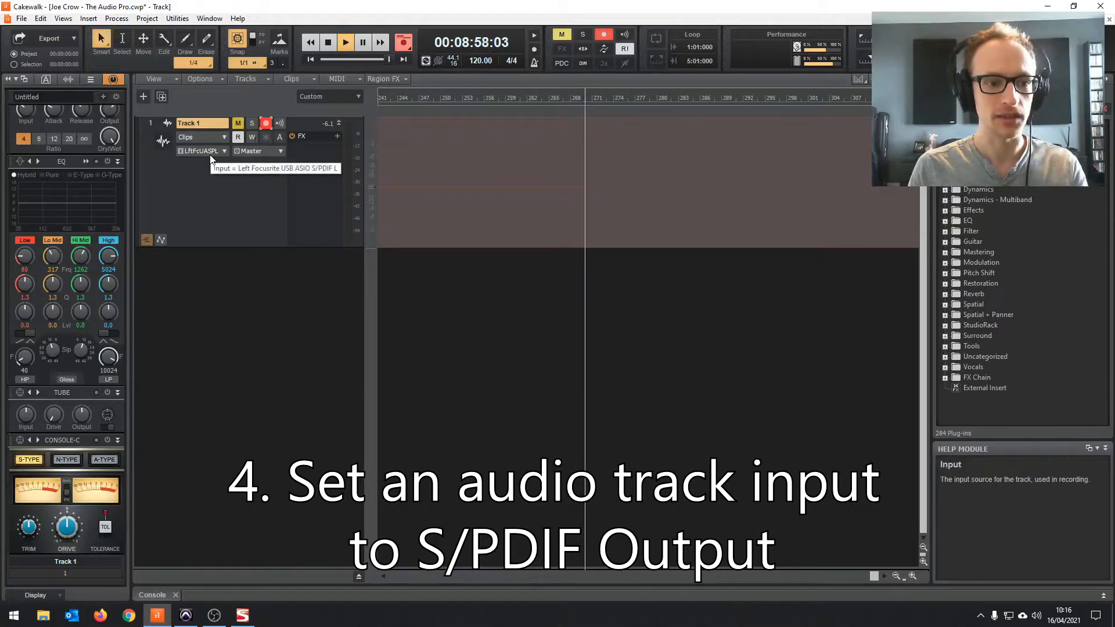
{"action": "mouse_move", "coordinate": [227, 162]}
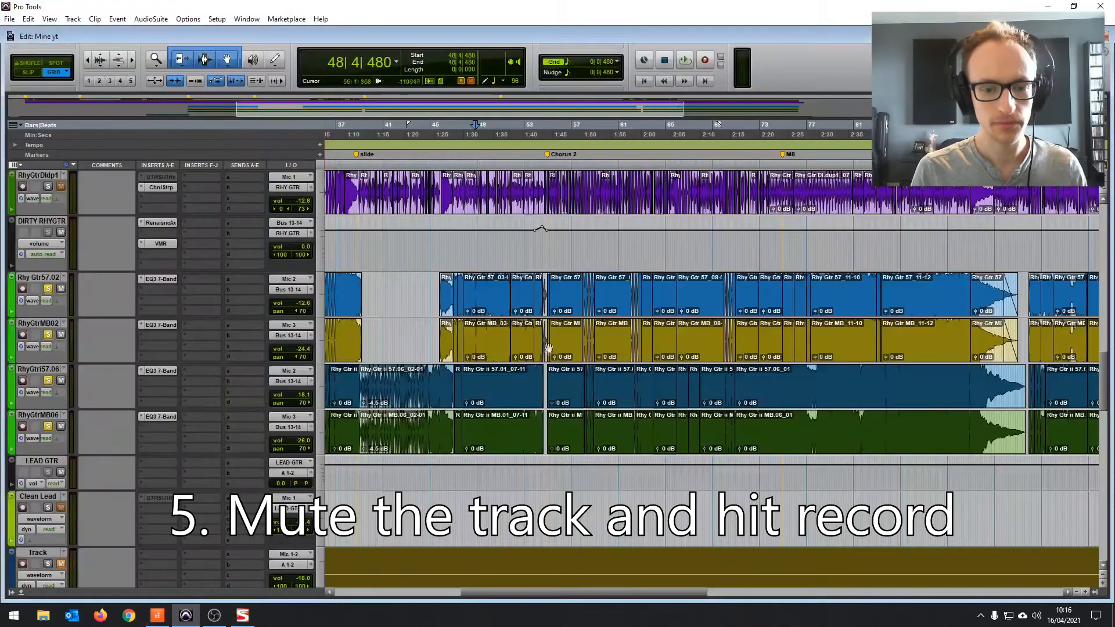
- Start Pro Tools playback so the mix is captured as a clip on Cakewalk Track 1
{"action": "left_click", "coordinate": [684, 59]}
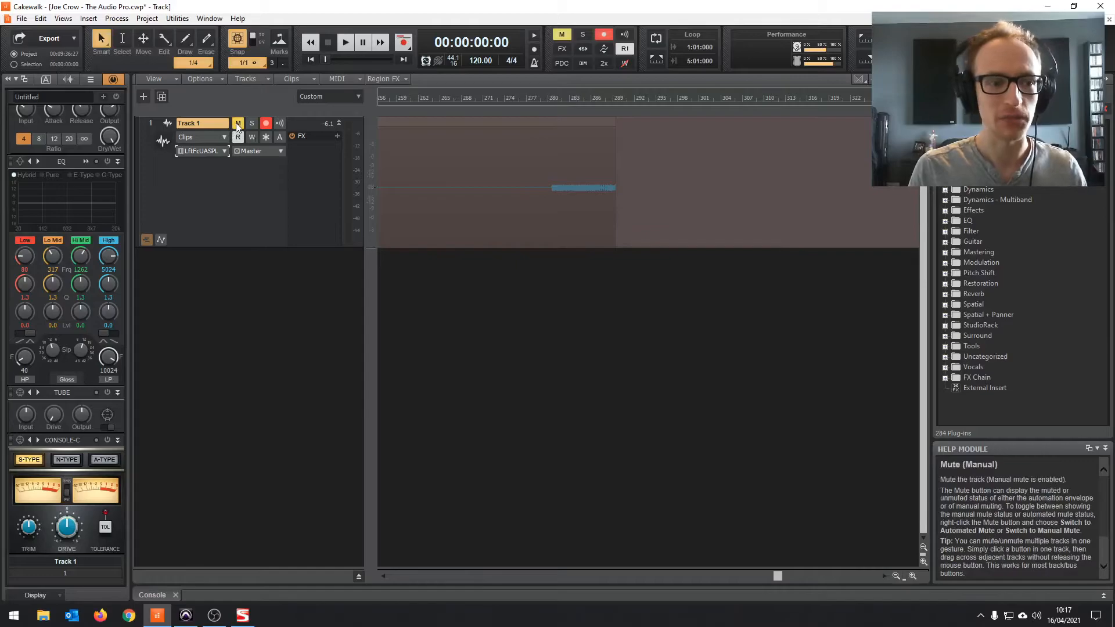
- Mute Track 1 in Cakewalk, then show Pro Tools' Setup menu with hardware and playback options
{"action": "left_click", "coordinate": [238, 123]}
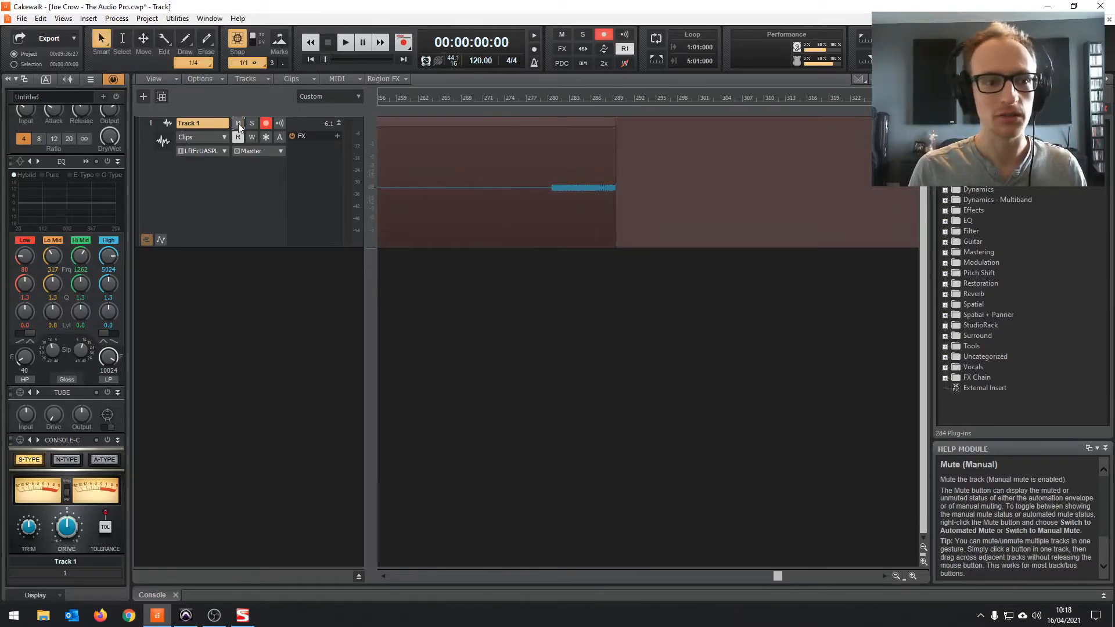
{"action": "left_click", "coordinate": [238, 123]}
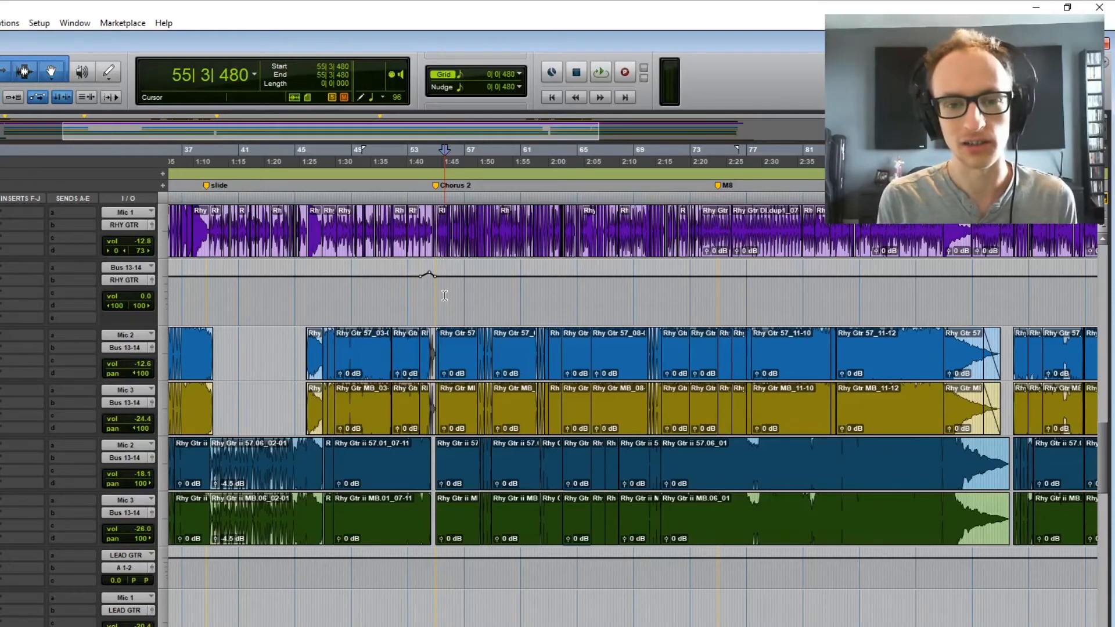
{"action": "left_click", "coordinate": [38, 22]}
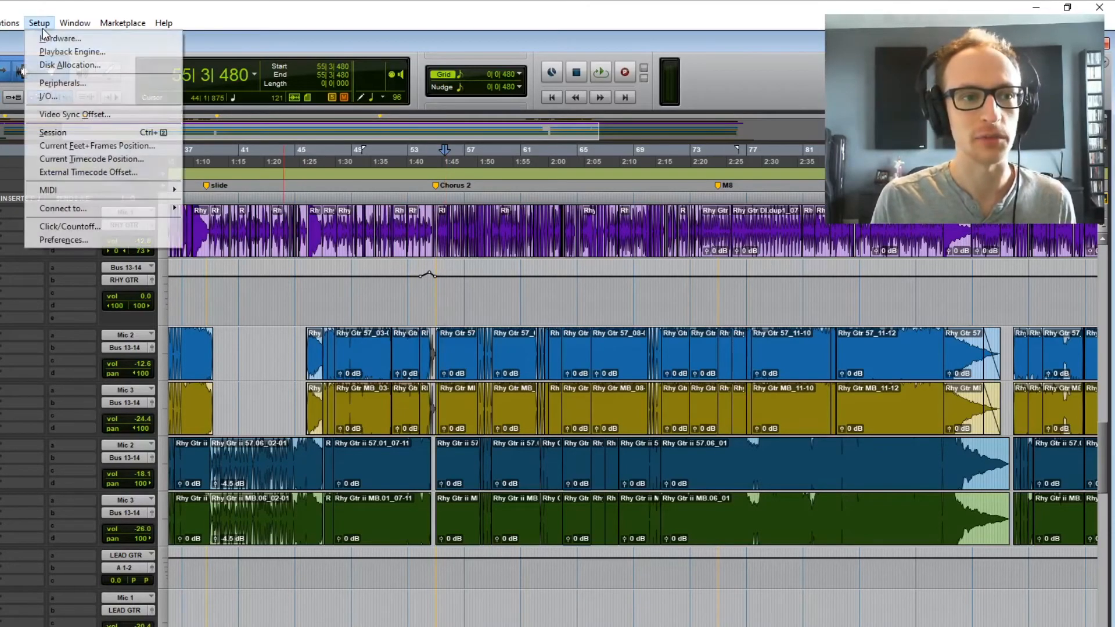